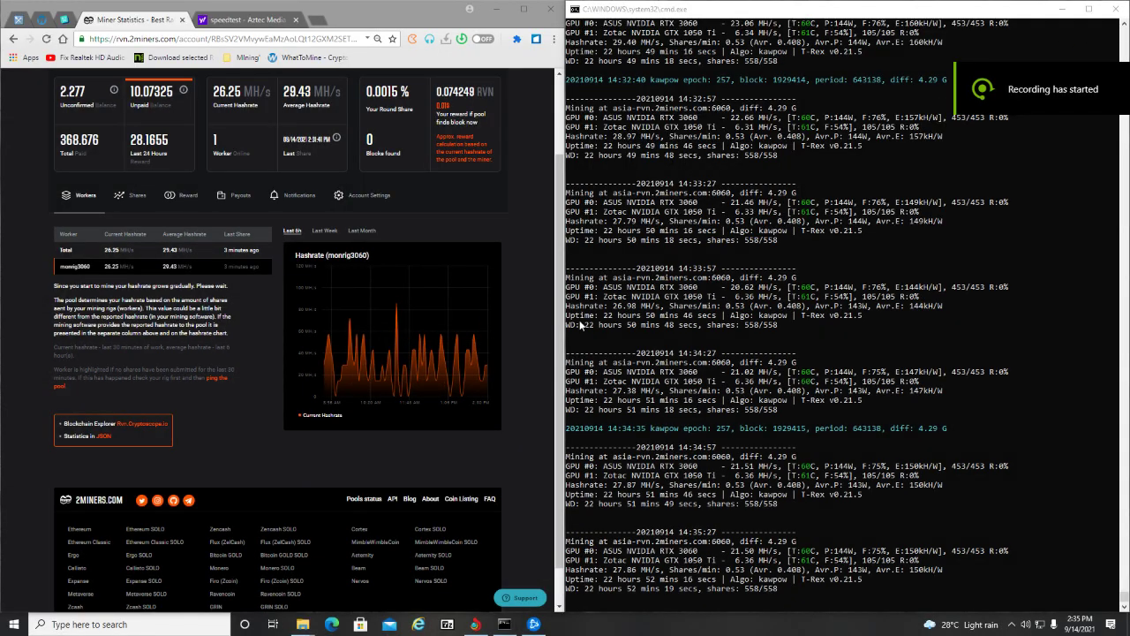
pyautogui.moveTo(420, 349)
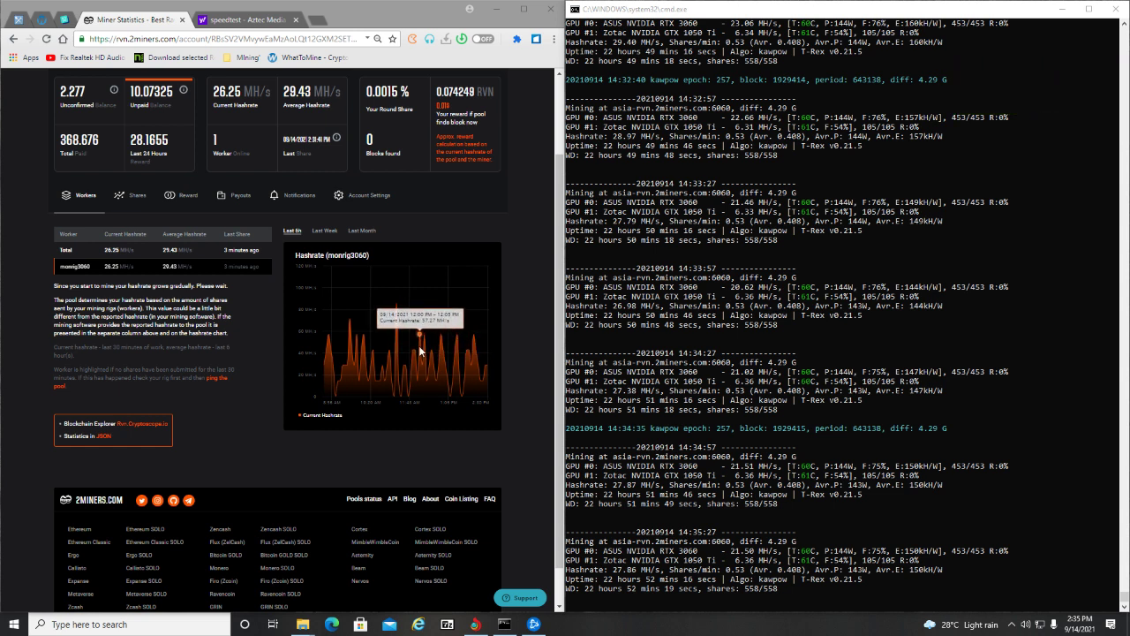
pyautogui.moveTo(768, 351)
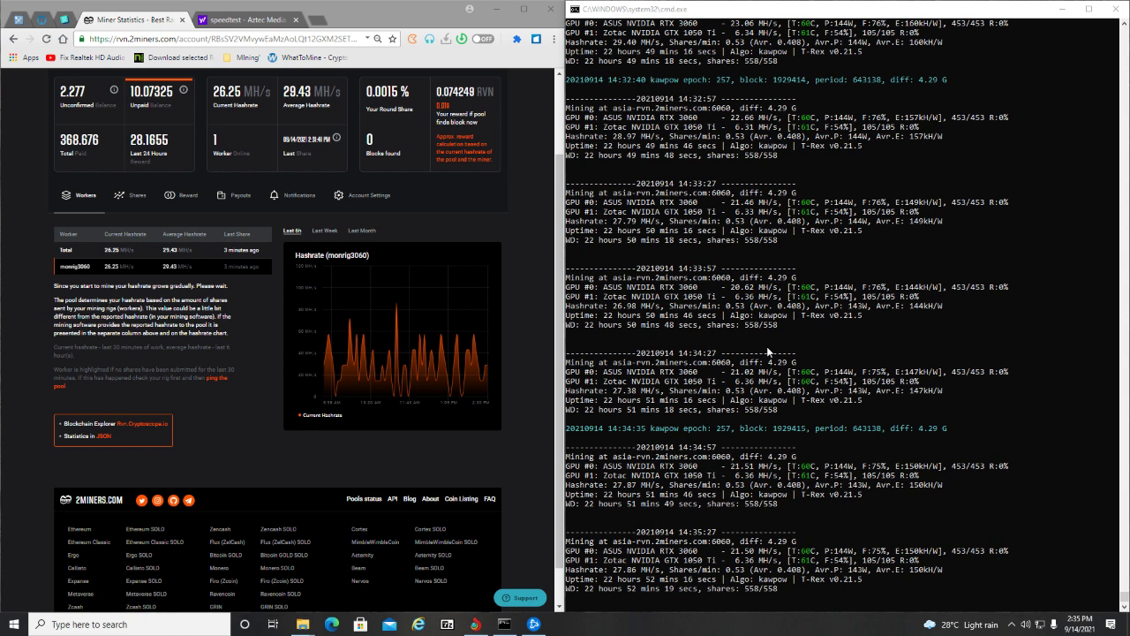
pyautogui.scroll(-3)
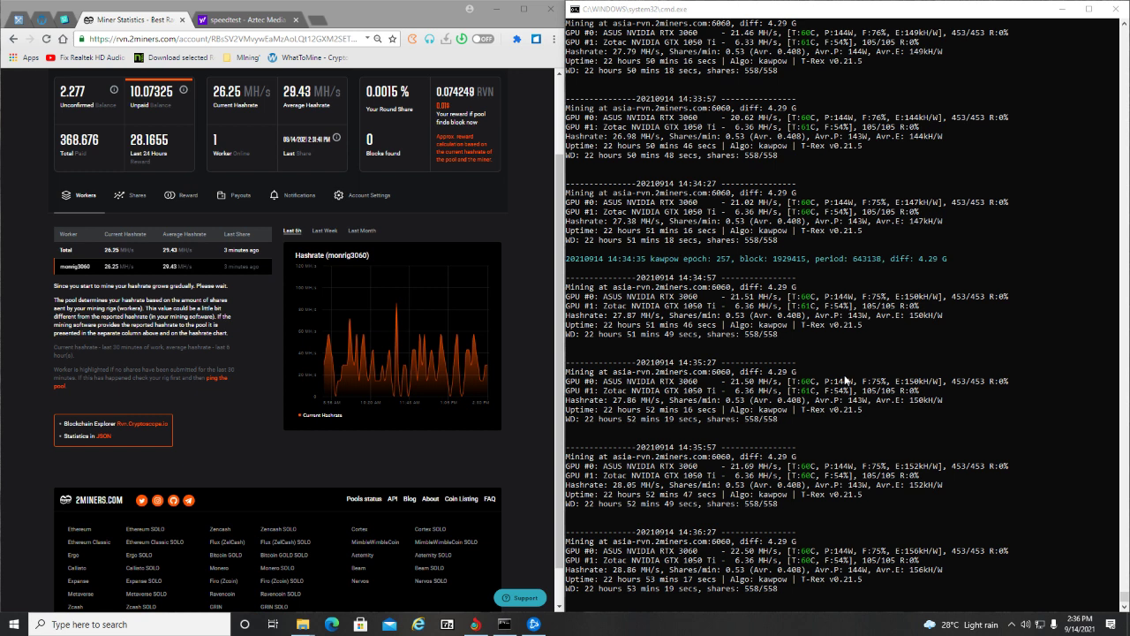
pyautogui.moveTo(800, 602)
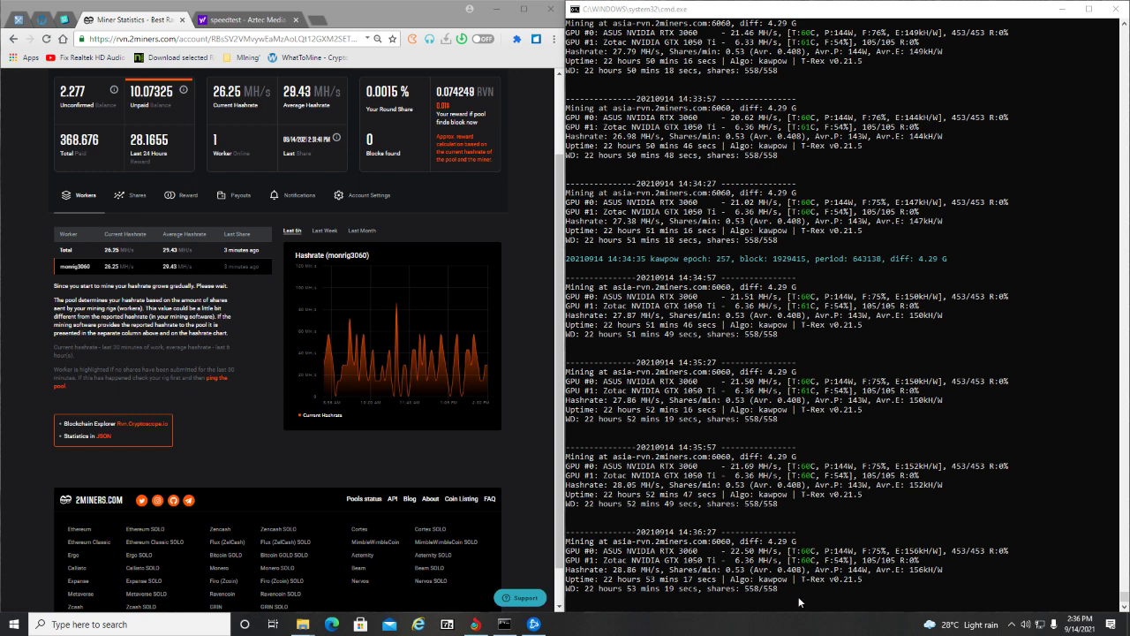
pyautogui.moveTo(996, 532)
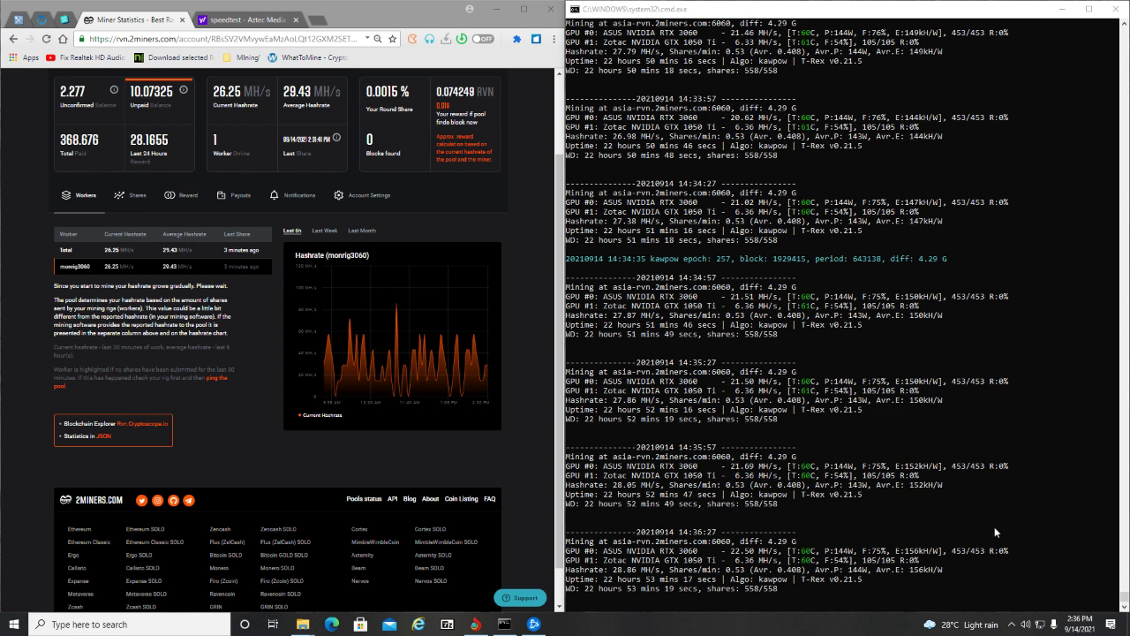